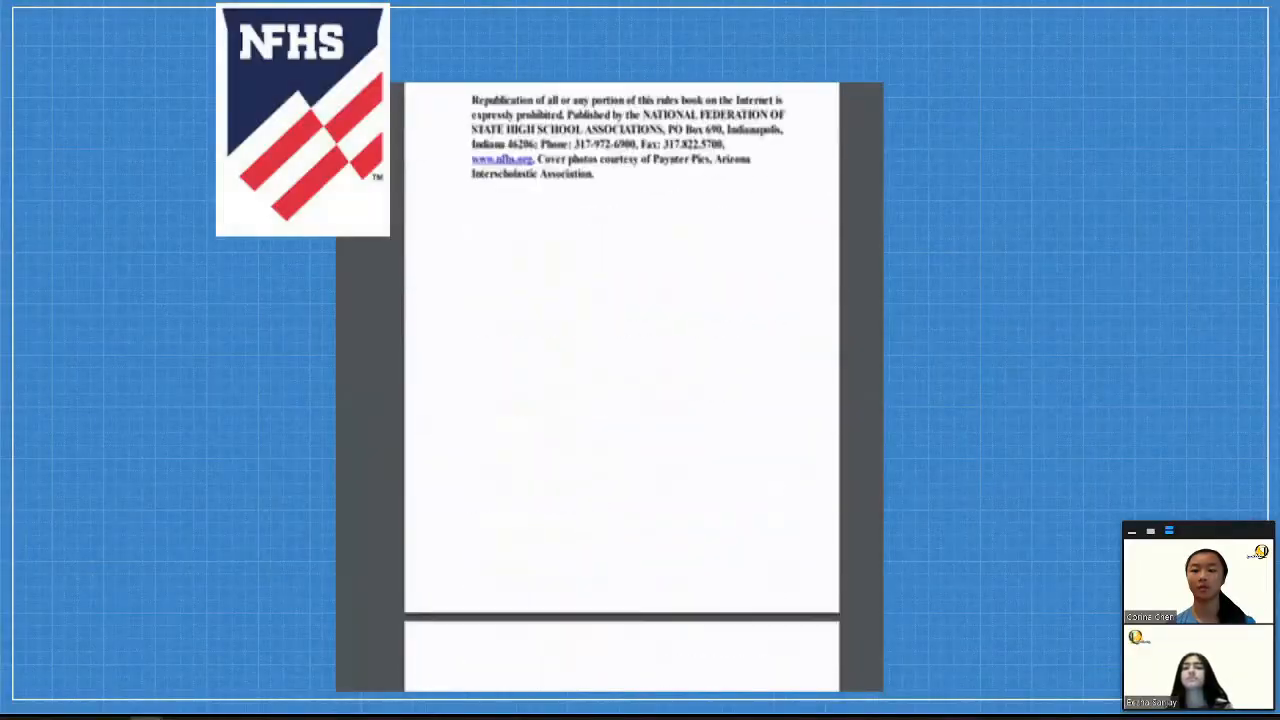
# - Scroll through the embedded NFHS rules book pages to the copyright and republication notice
pyautogui.scroll(3)
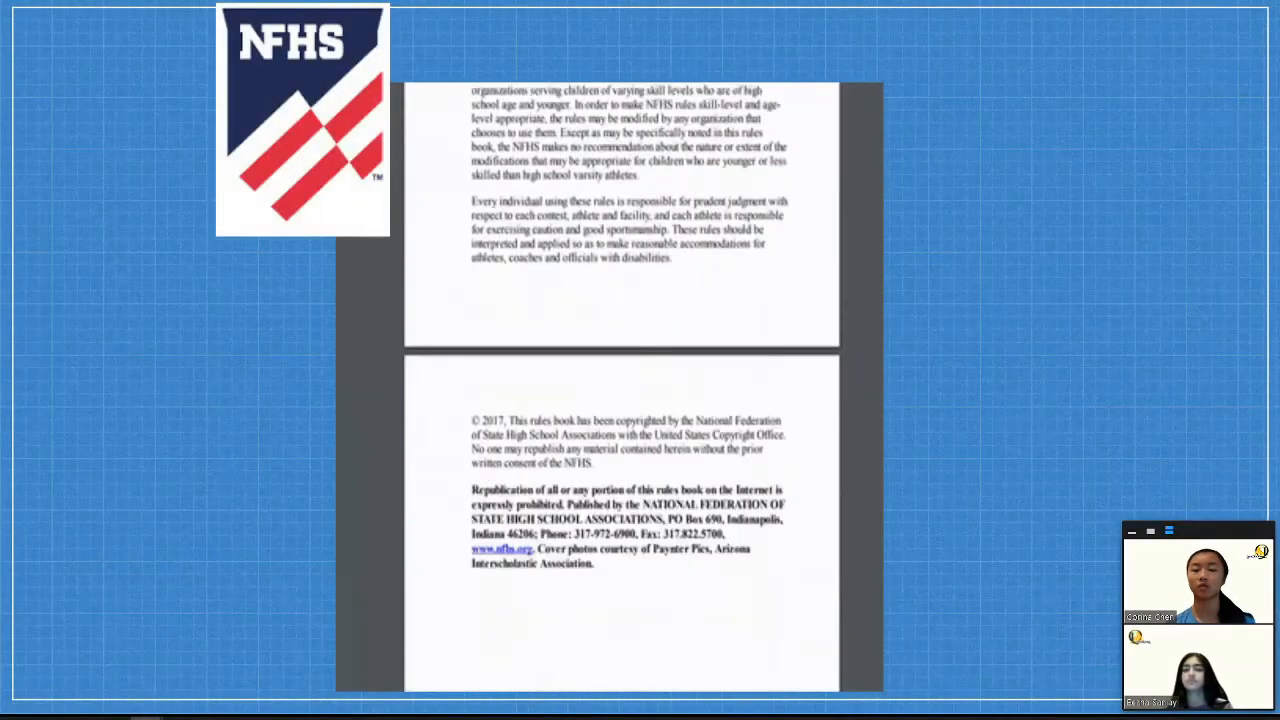
pyautogui.scroll(3)
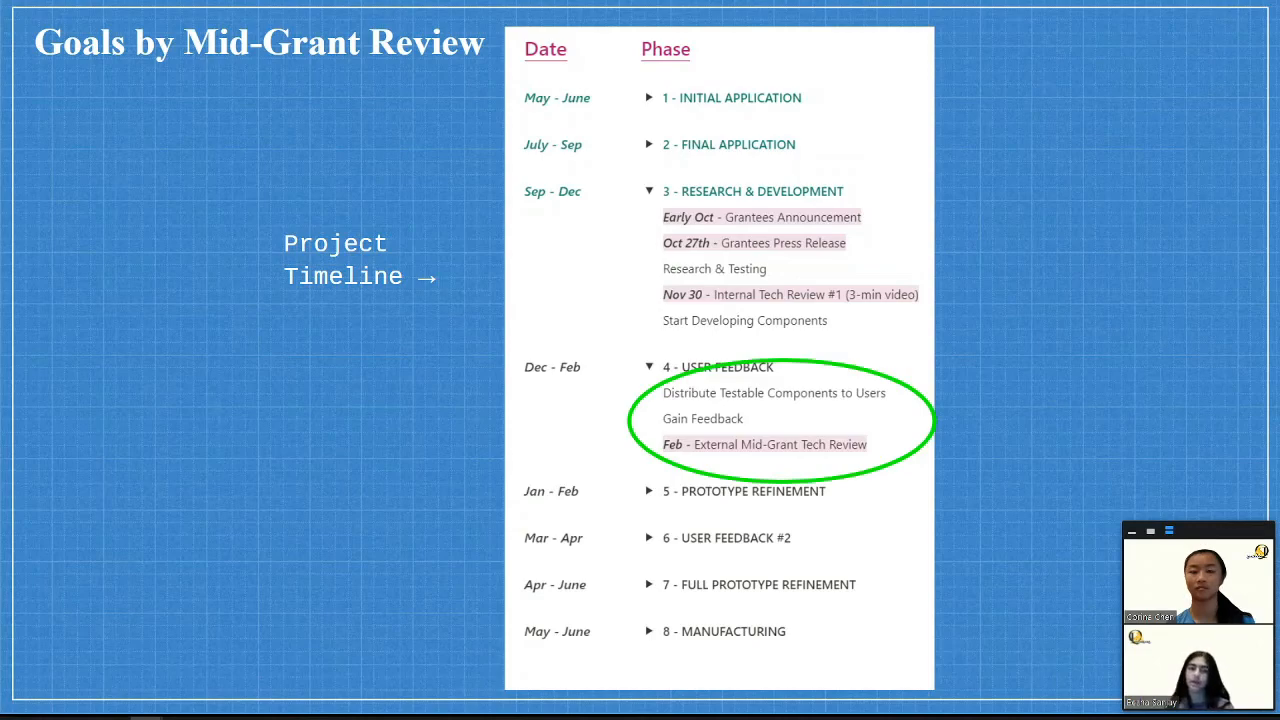
# - Advance from the Mid-Grant Review timeline to the closing 'Thank You!' slide with the website link
pyautogui.press('Right')
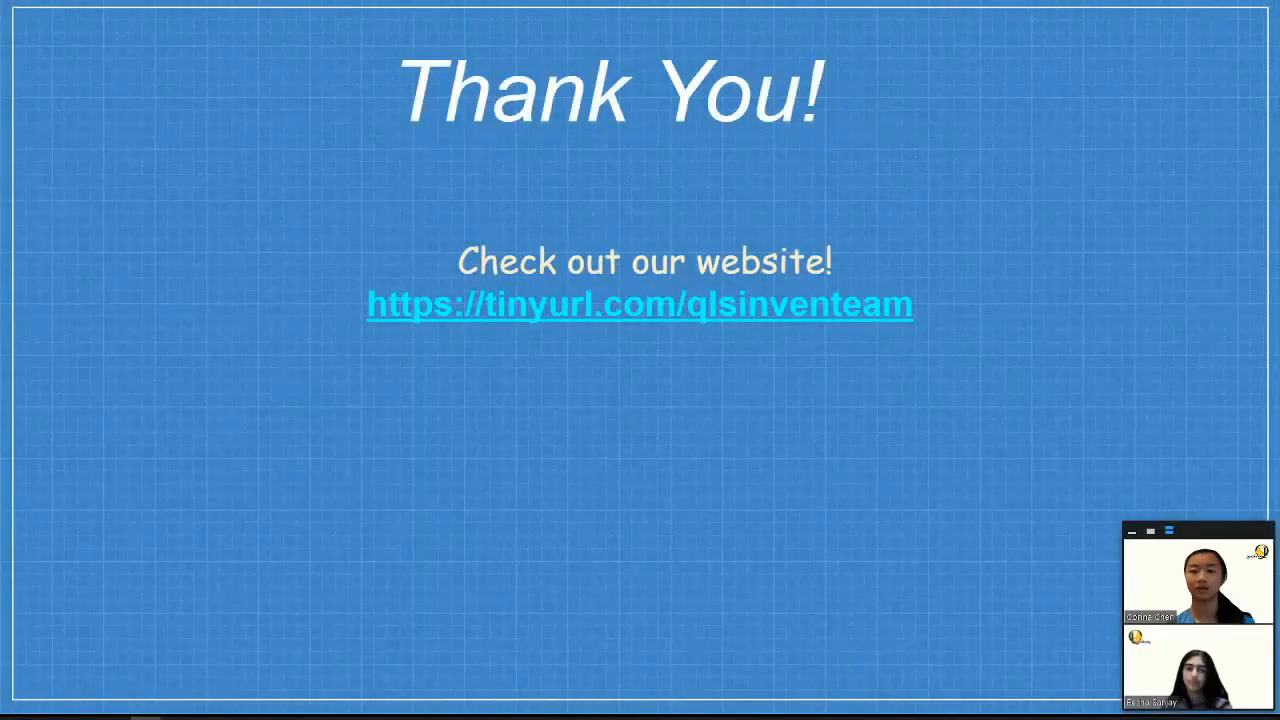